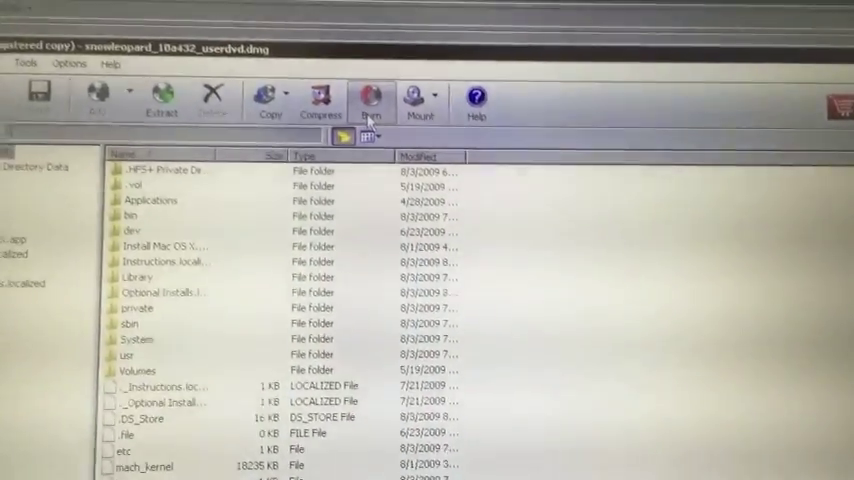
Step: Start a burn of the Snow Leopard image and pick a burning speed from the list
left_click(370, 96)
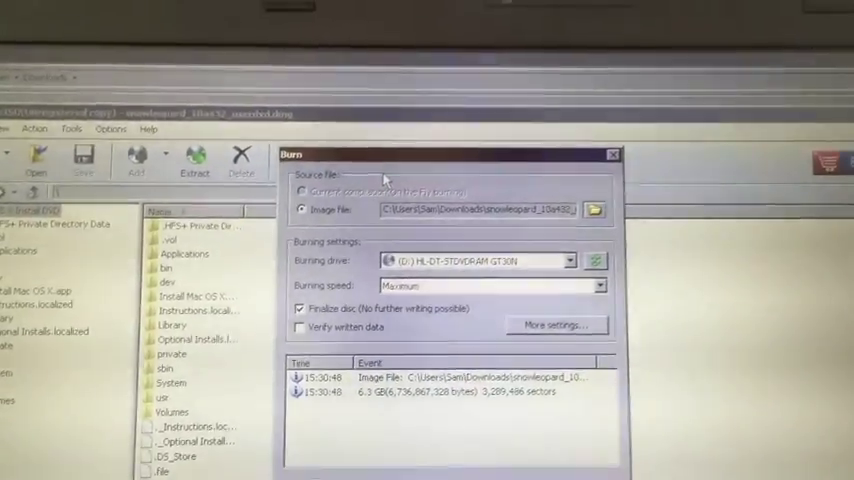
left_click(576, 192)
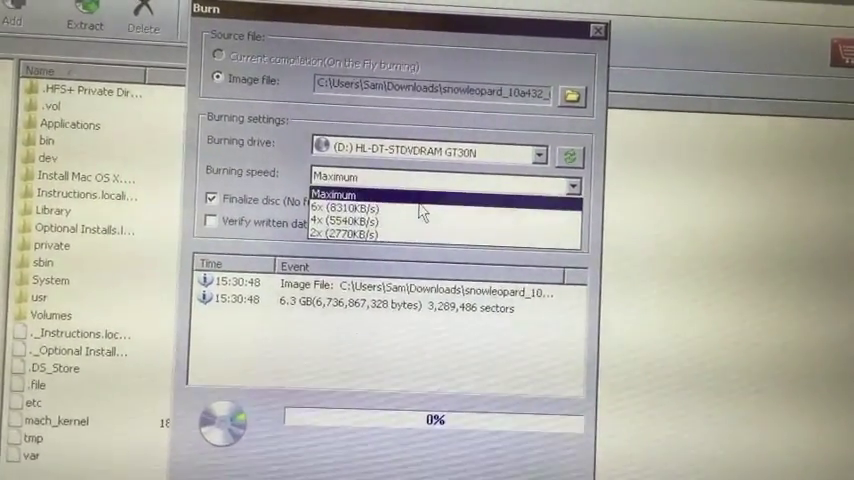
left_click(340, 206)
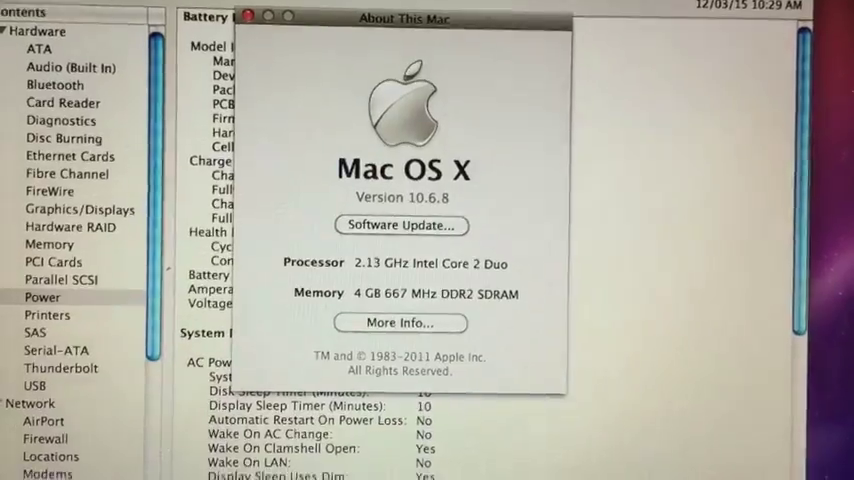
Step: Scroll through the summary showing Mac OS X 10.6.8, 2.13 GHz Core 2 Duo and 4 GB DDR2
scroll("down", 3)
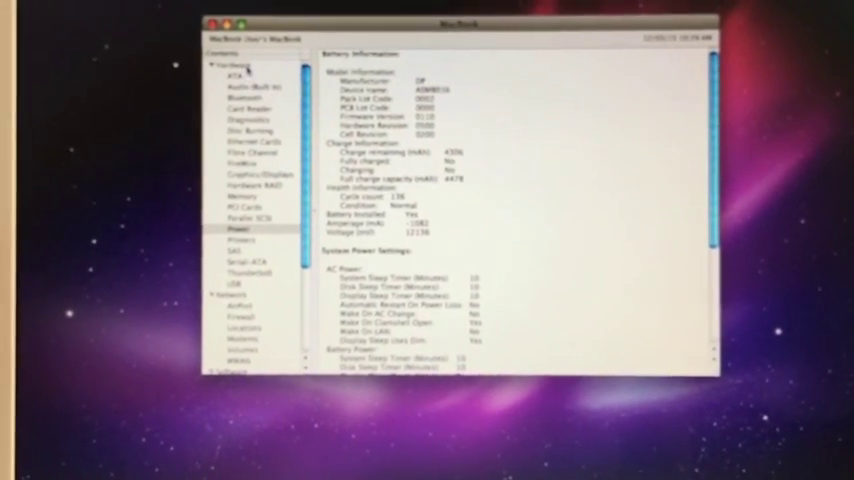
Step: Bring up the full system report with the MacBook's battery and power settings
left_click(112, 96)
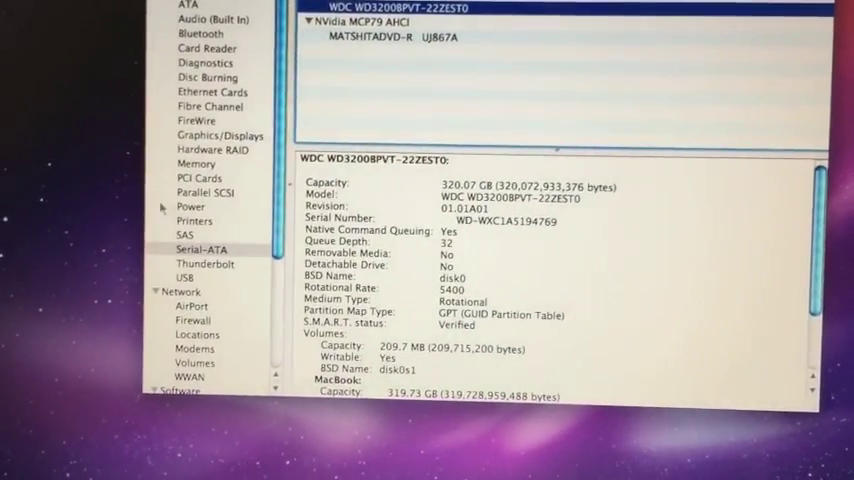
Step: Show the 320 GB WD drive on Serial-ATA, then the battery's 95% charge and 4:02 remaining
left_click(96, 338)
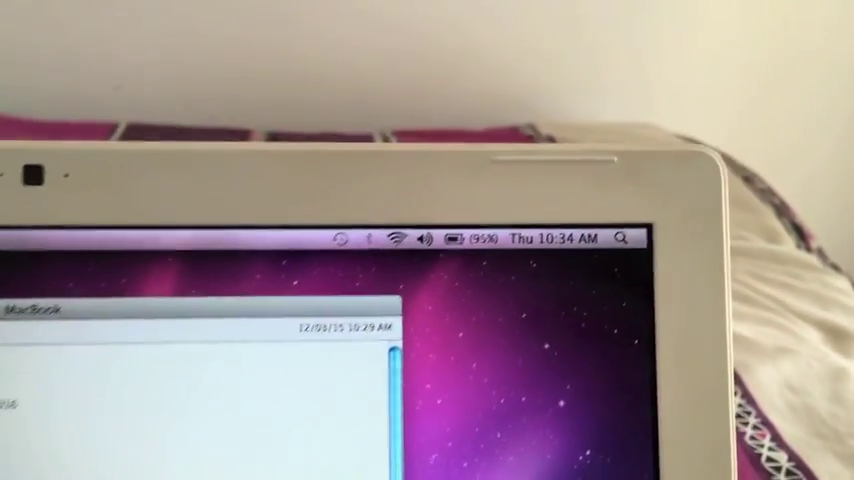
left_click(490, 188)
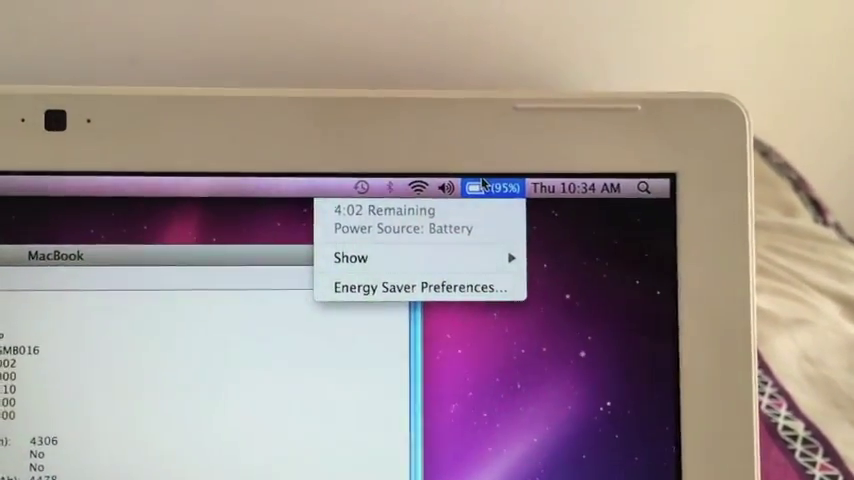